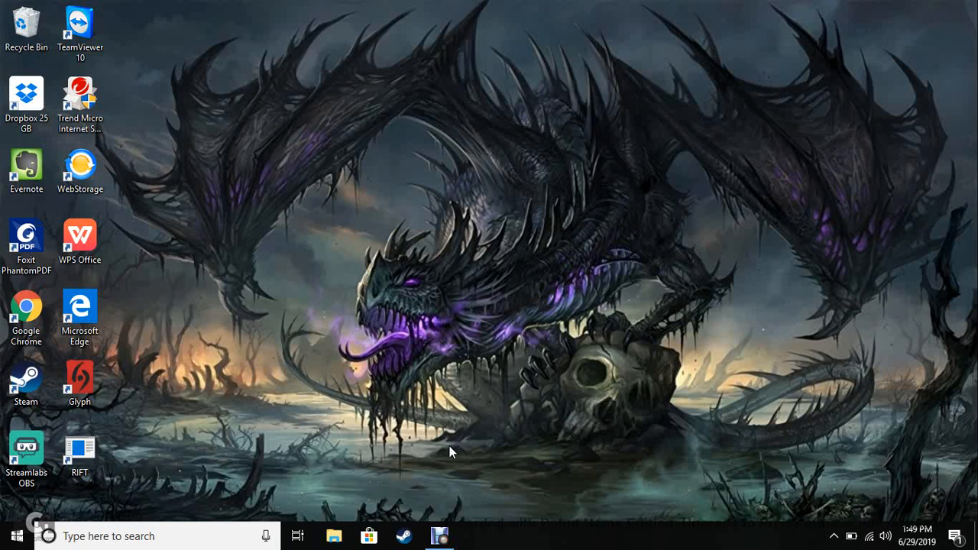
mouse_move(503, 477)
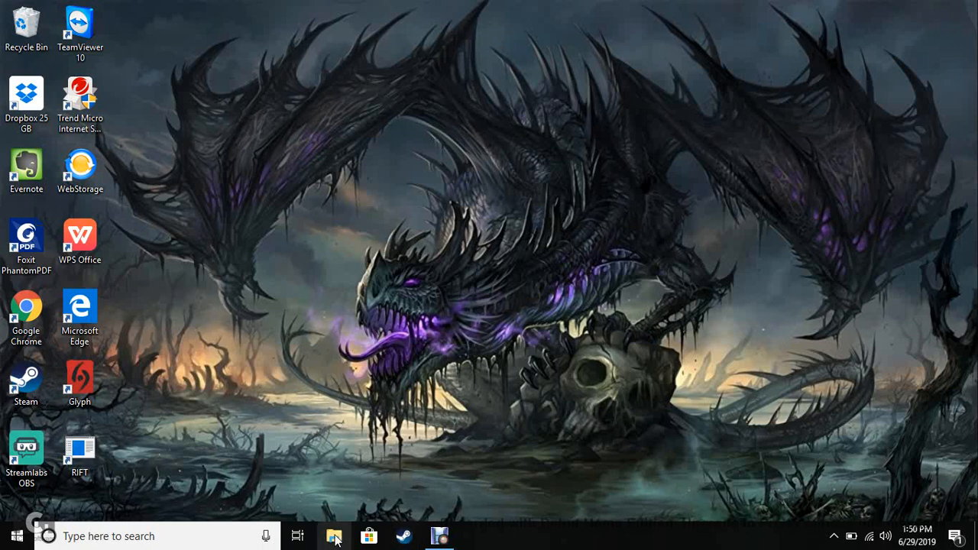
- Navigate from OS (C:) through Program Files (x86) into the Steam folder
click(333, 534)
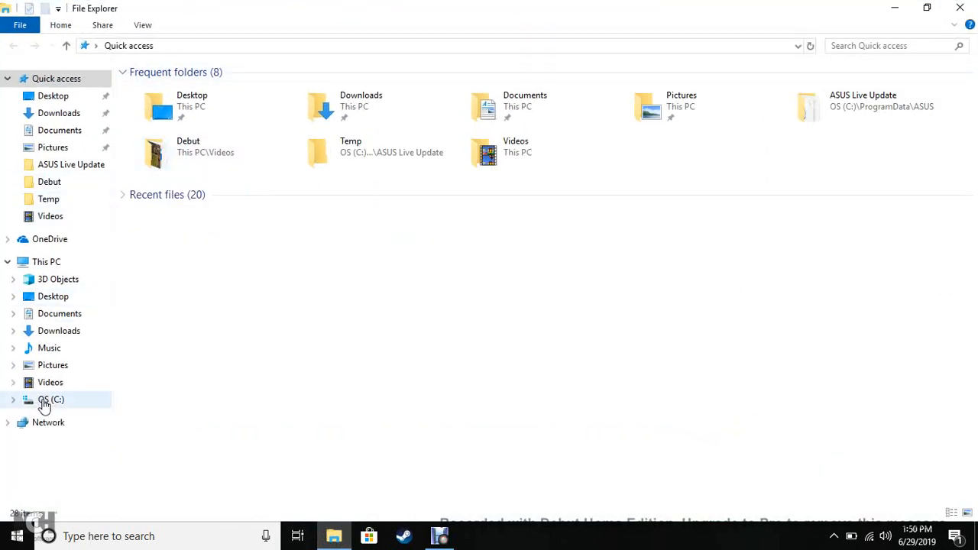
click(52, 401)
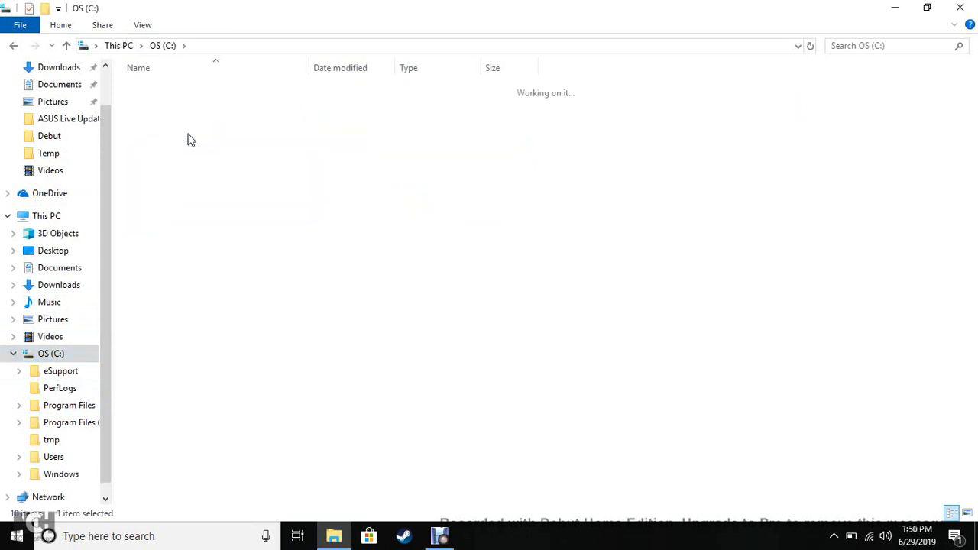
click(71, 421)
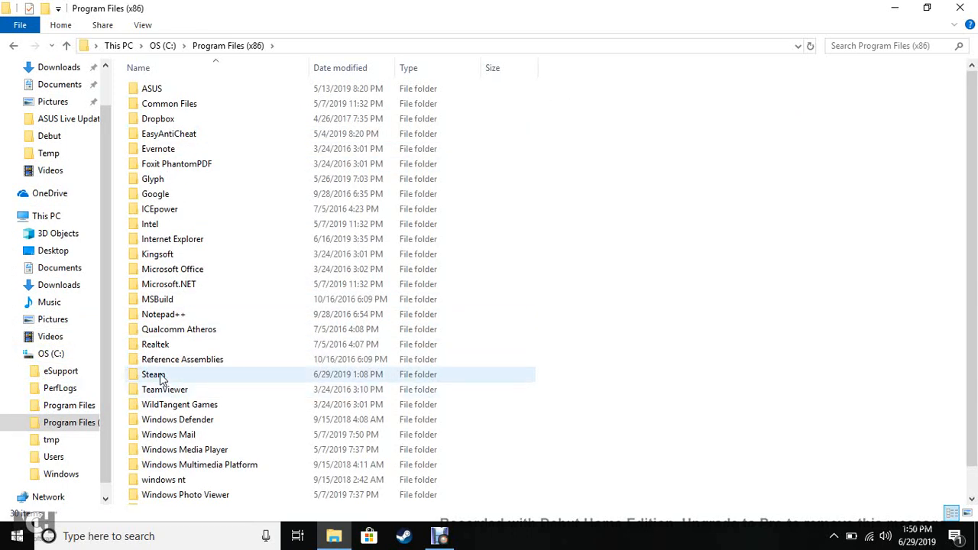
mouse_move(162, 377)
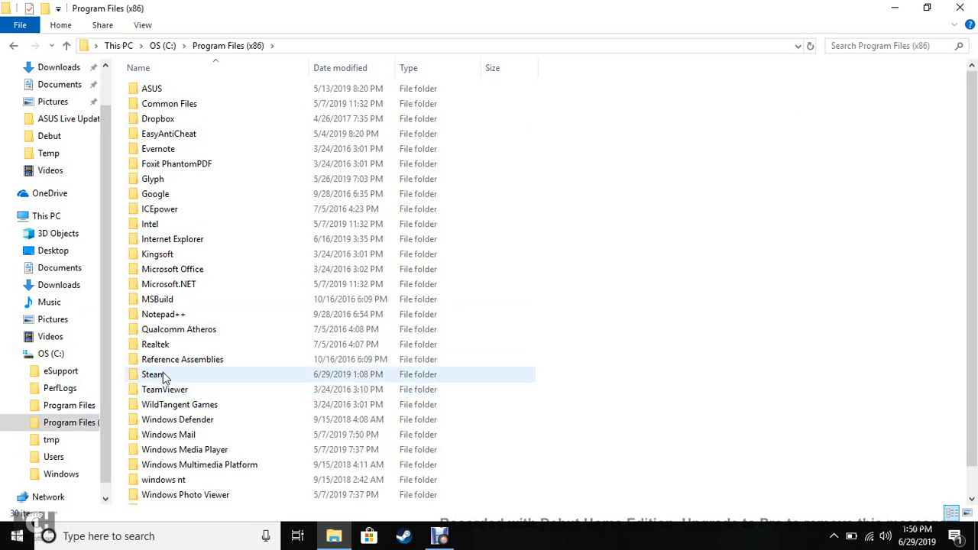
double_click(153, 374)
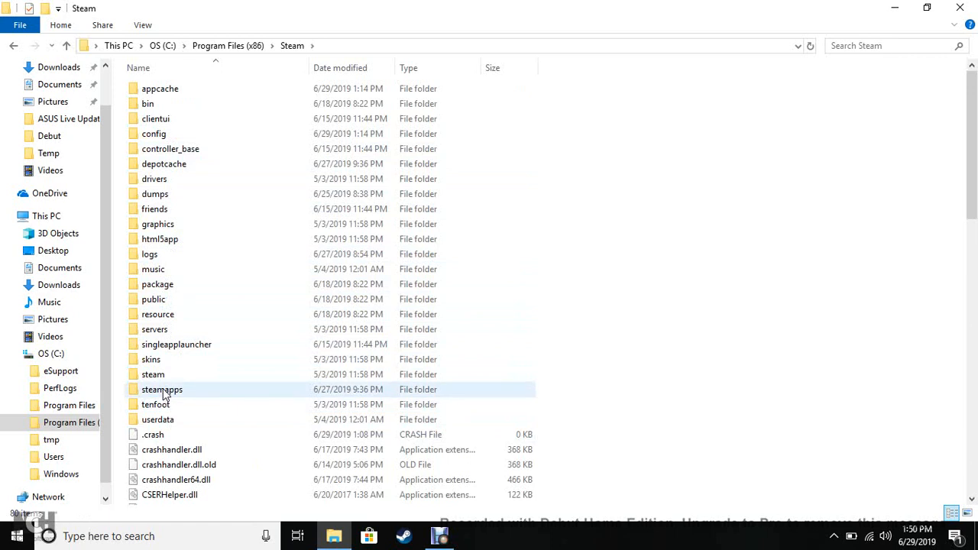
- Continue into steamapps and then the common folder listing installed games
click(162, 390)
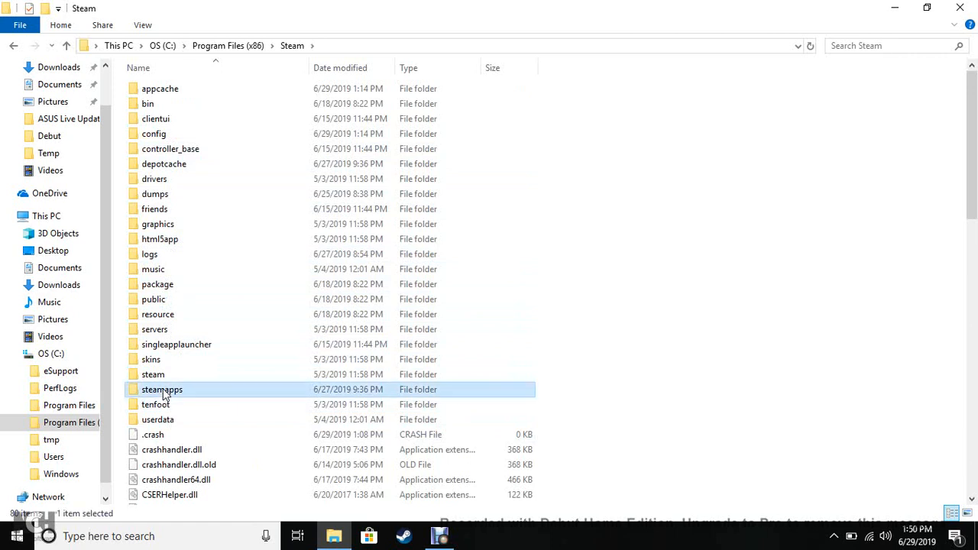
double_click(162, 390)
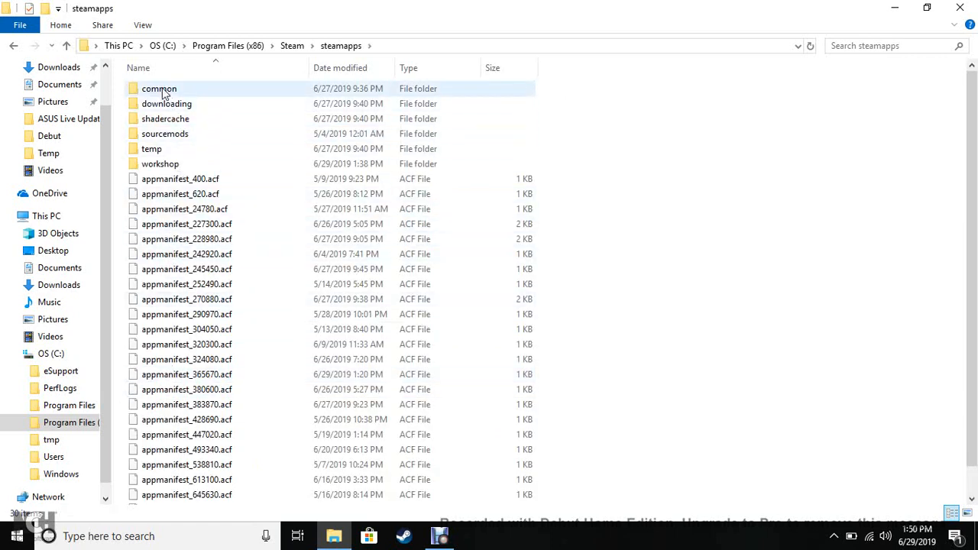
double_click(159, 88)
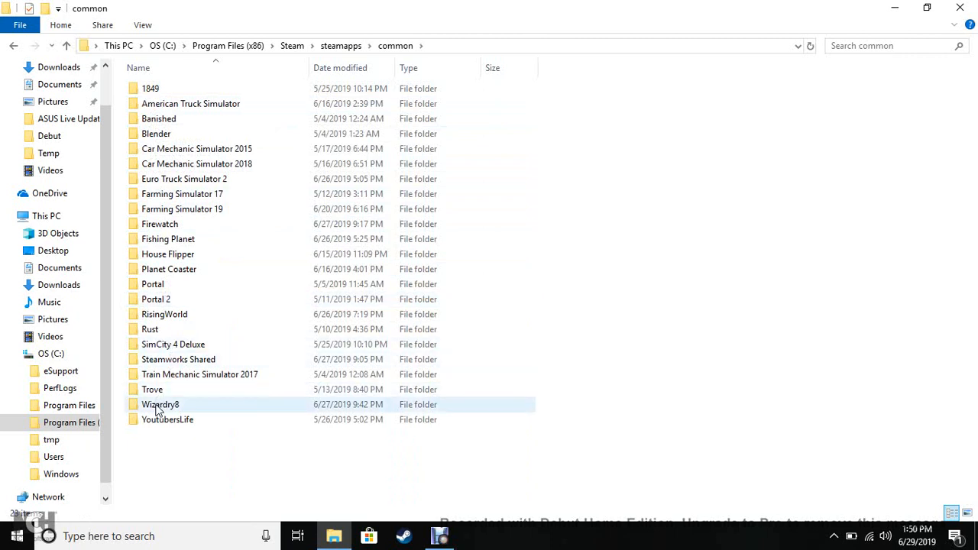
mouse_move(159, 403)
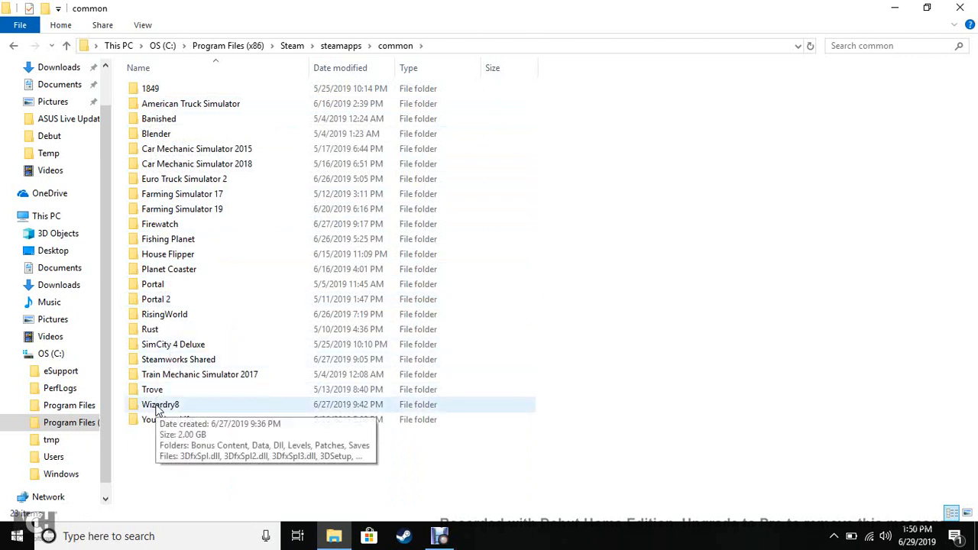
- Enter the Wizardry8 folder and select the 3DSetup application among its files
double_click(160, 403)
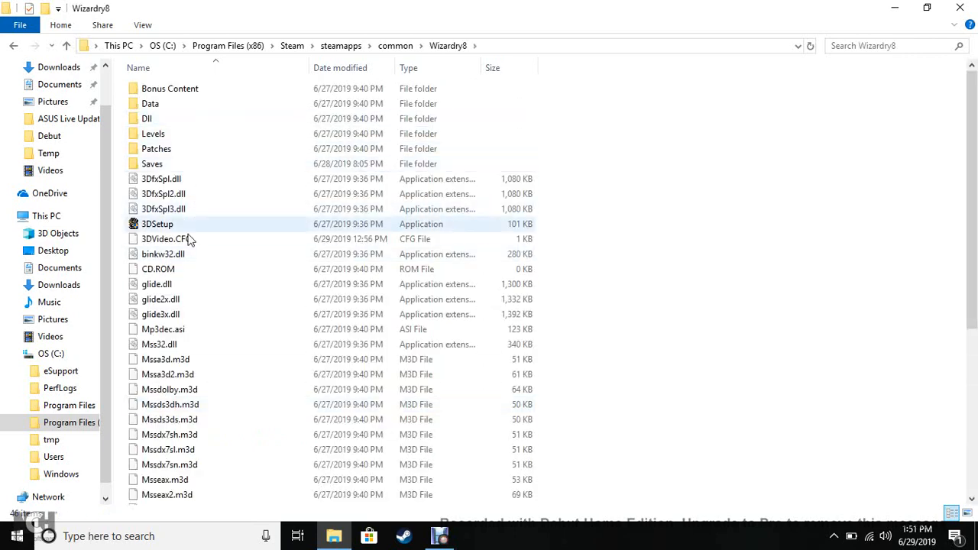
scroll(down, 3)
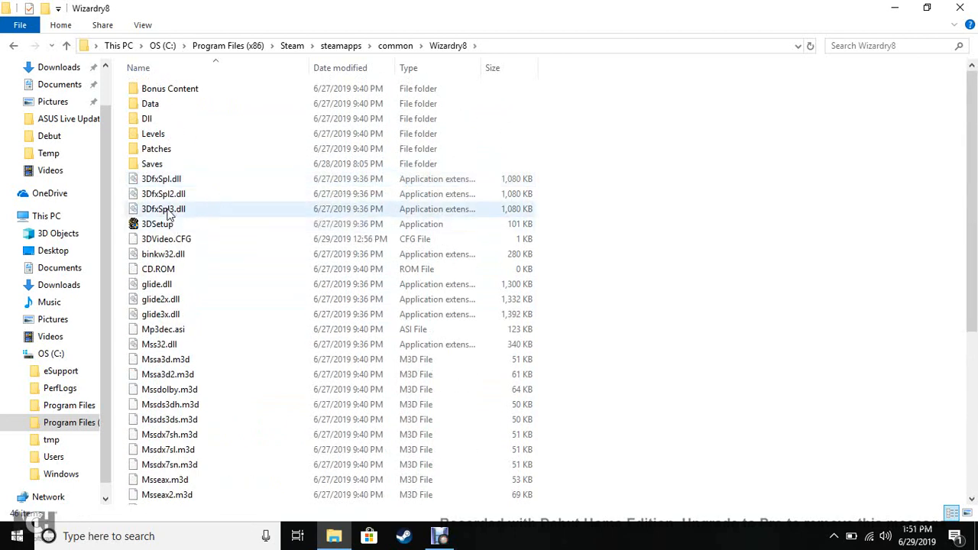
mouse_move(171, 223)
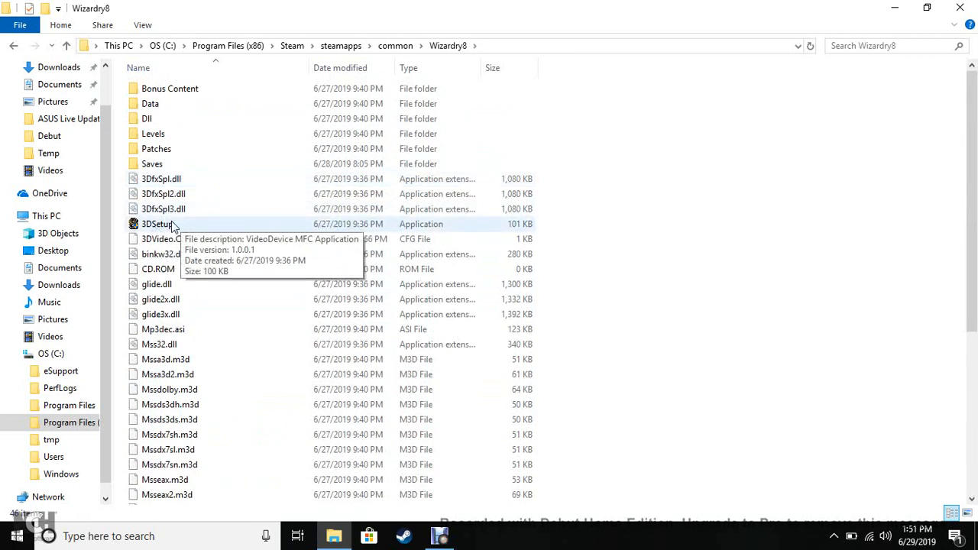
scroll(down, 3)
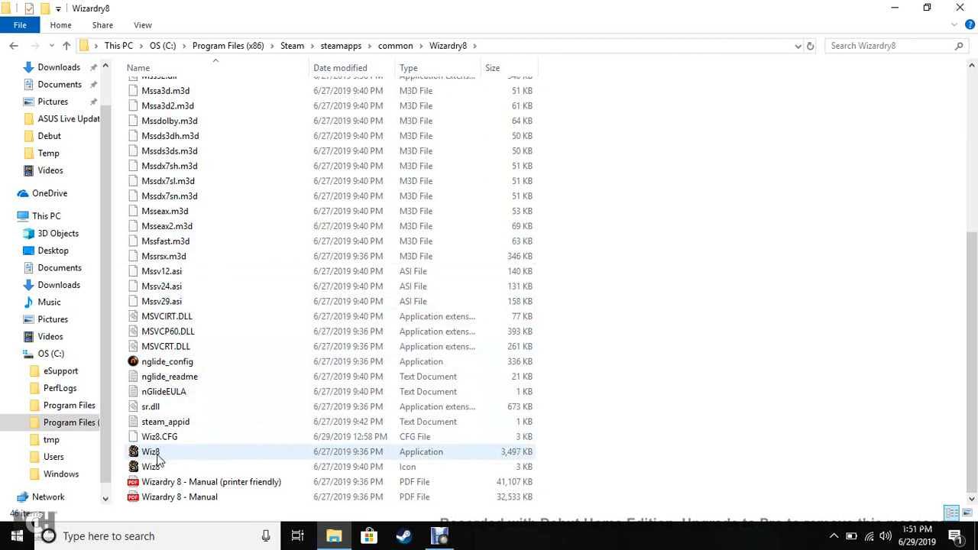
mouse_move(156, 456)
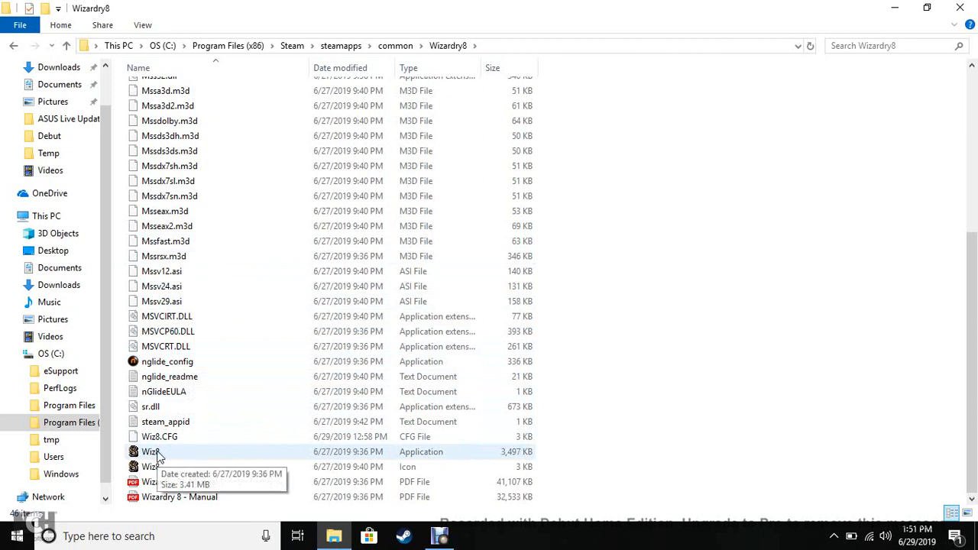
mouse_move(155, 457)
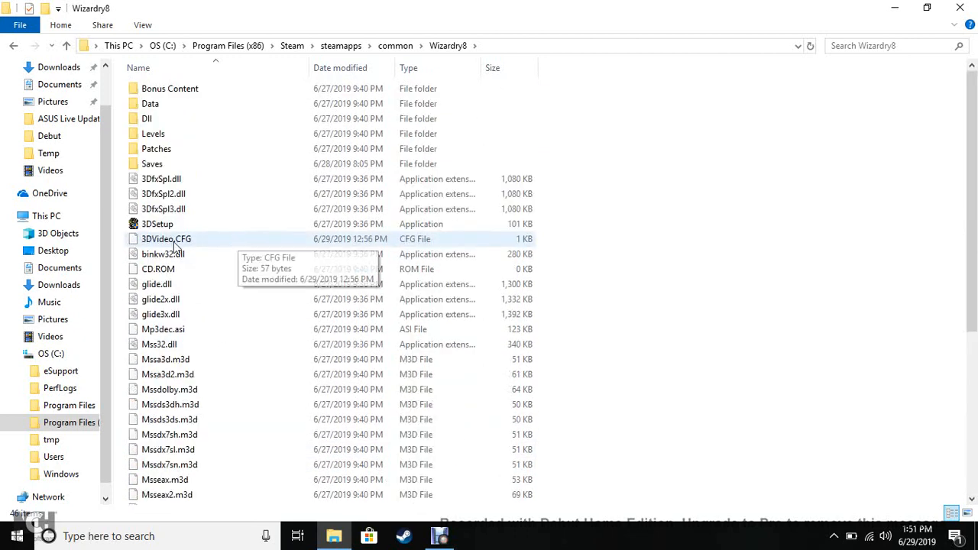
click(158, 223)
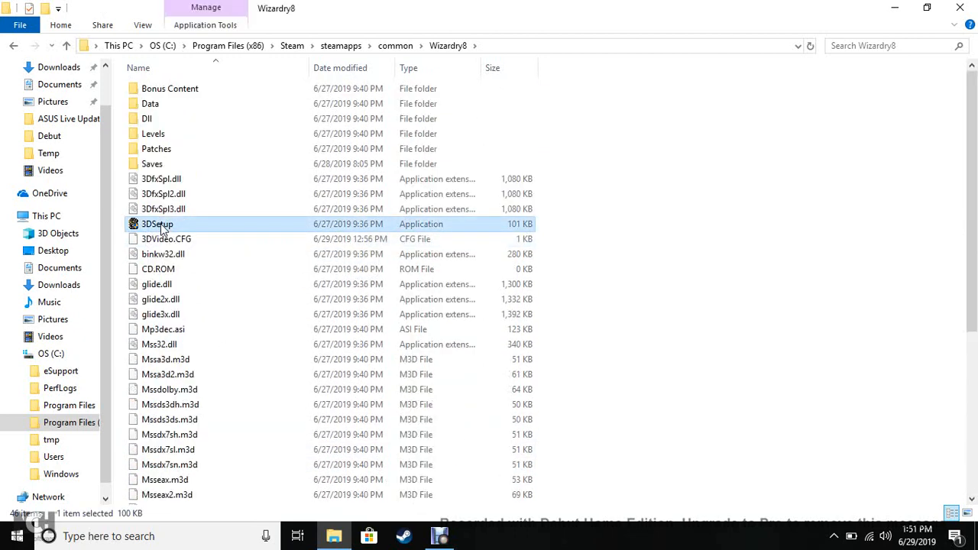
- In Wizardry 8 3DSetup choose the Glide3x interface at 1280x1024x16 display mode
double_click(158, 223)
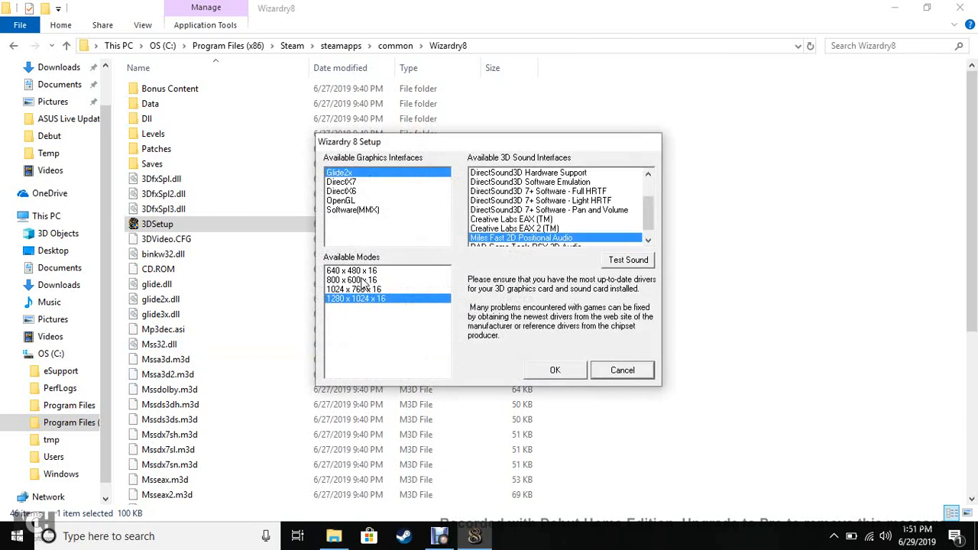
click(352, 281)
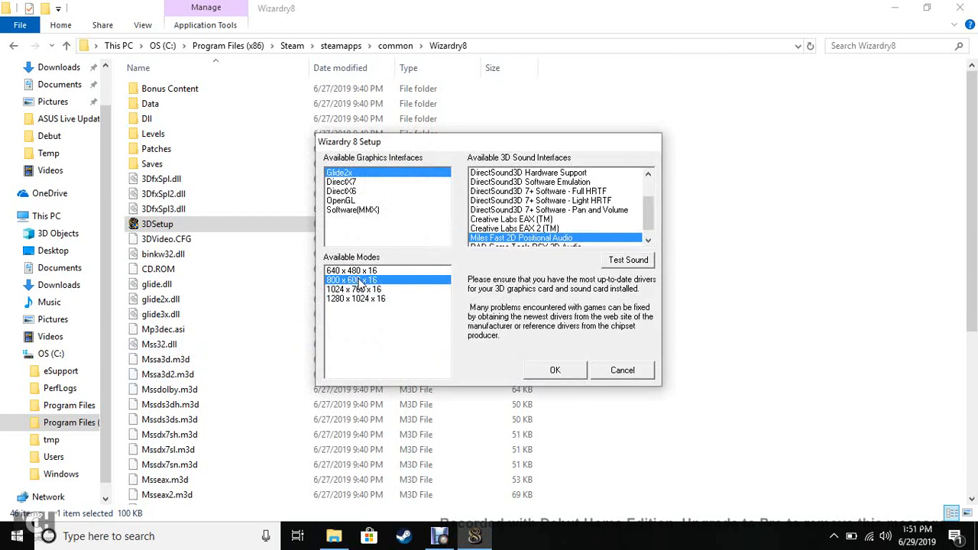
click(356, 289)
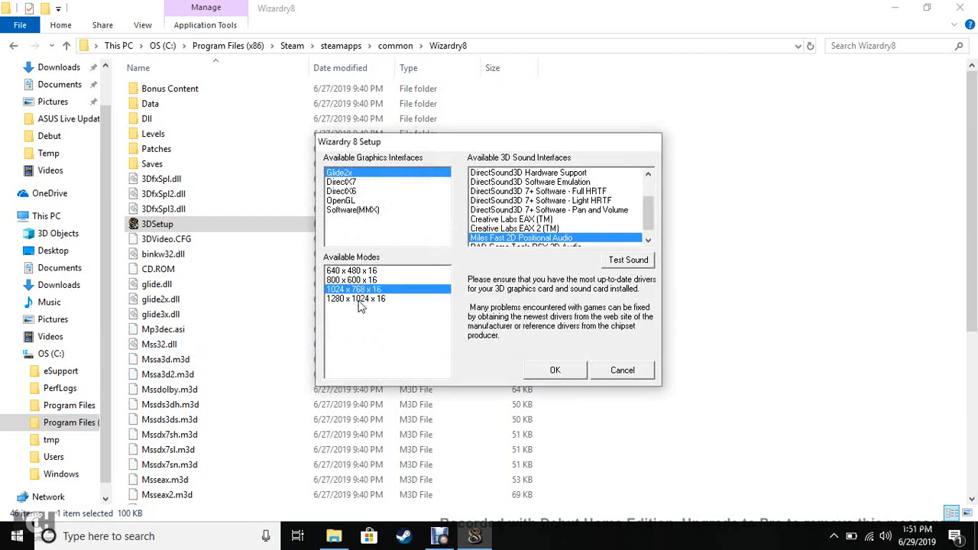
click(355, 298)
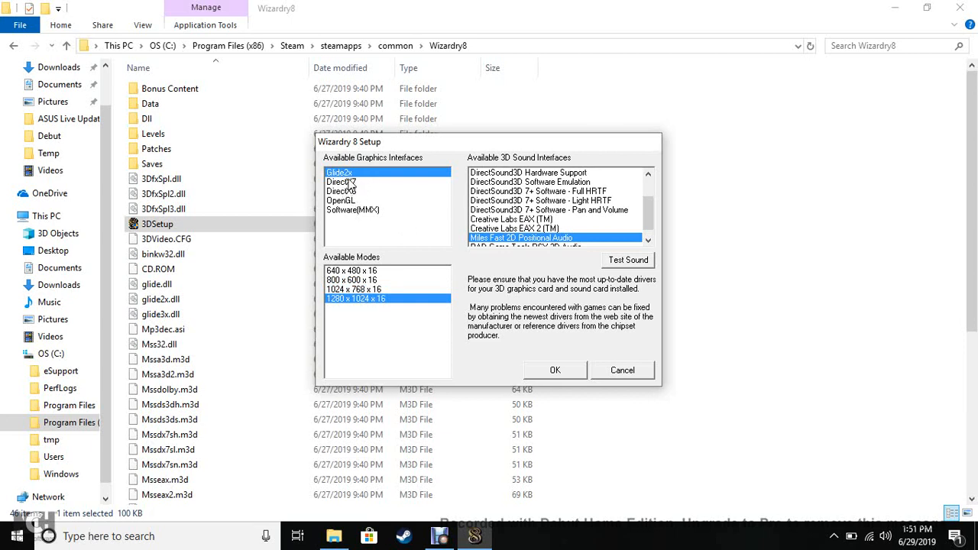
click(339, 200)
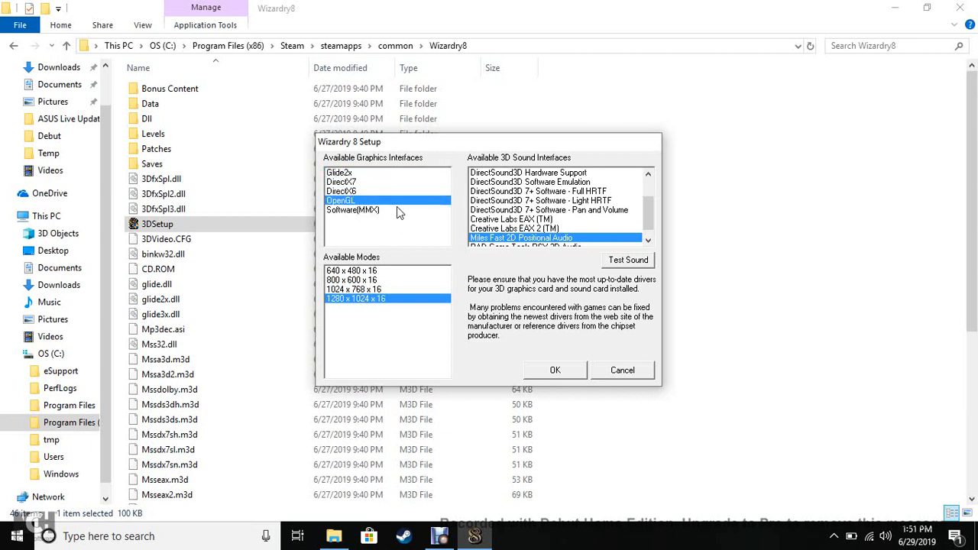
click(339, 171)
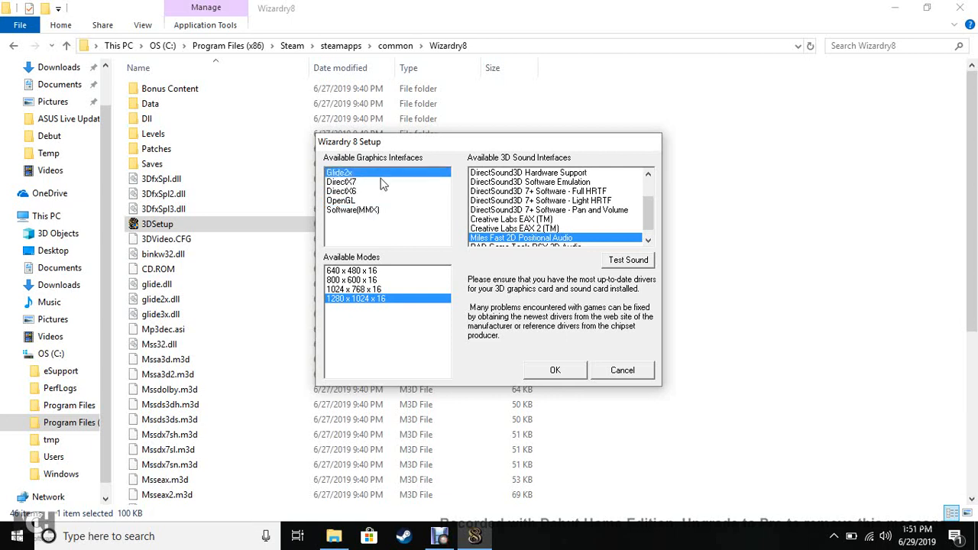
- Test the Miles Fast 2D sound successfully, then save the settings and close setup
scroll(down, 3)
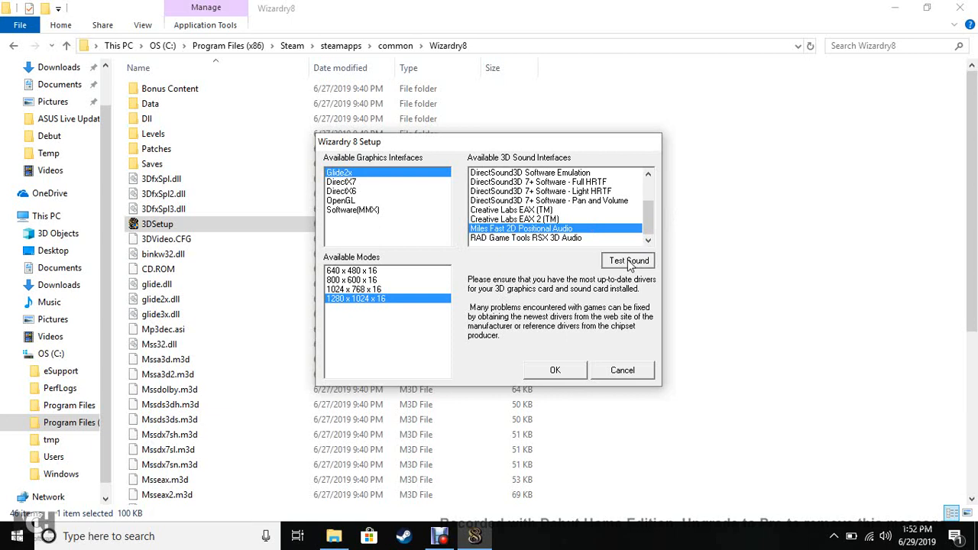
click(626, 260)
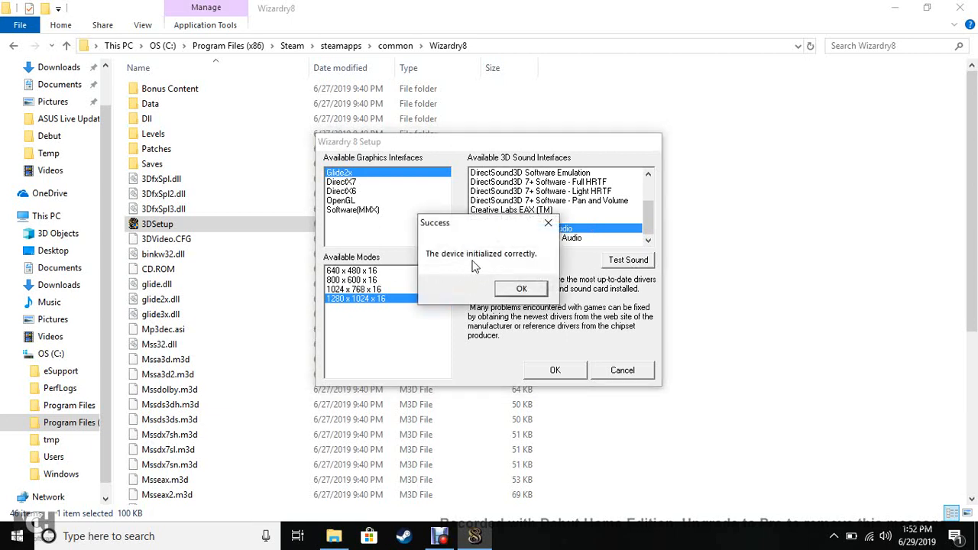
mouse_move(458, 263)
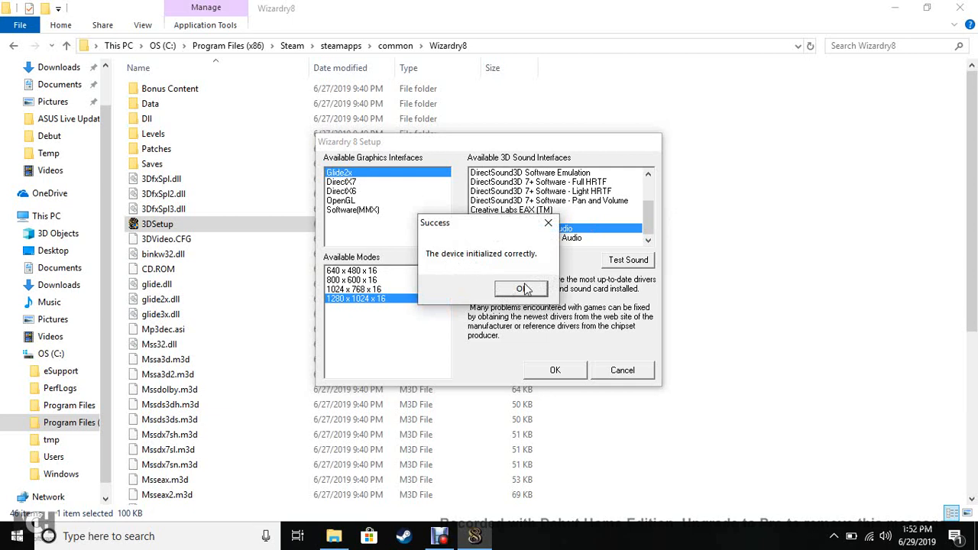
click(520, 287)
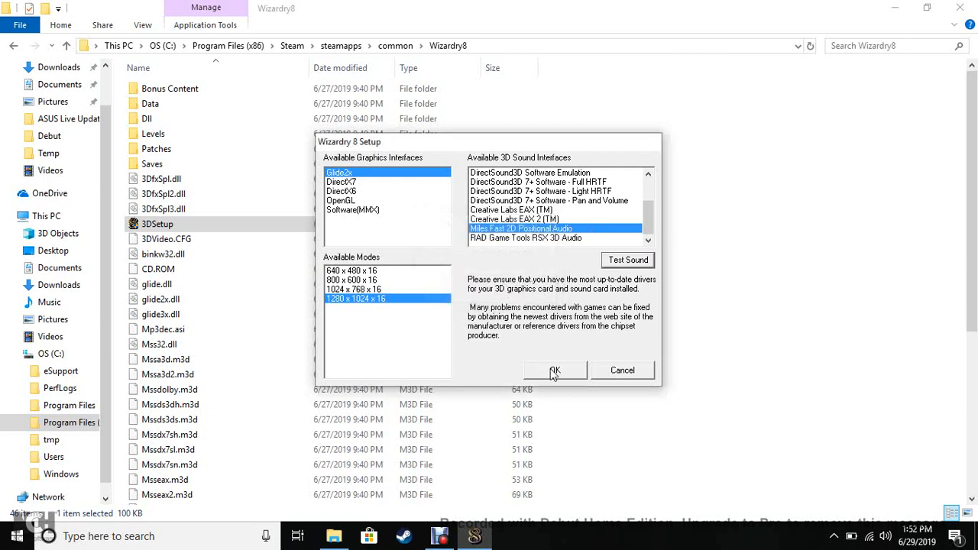
click(555, 370)
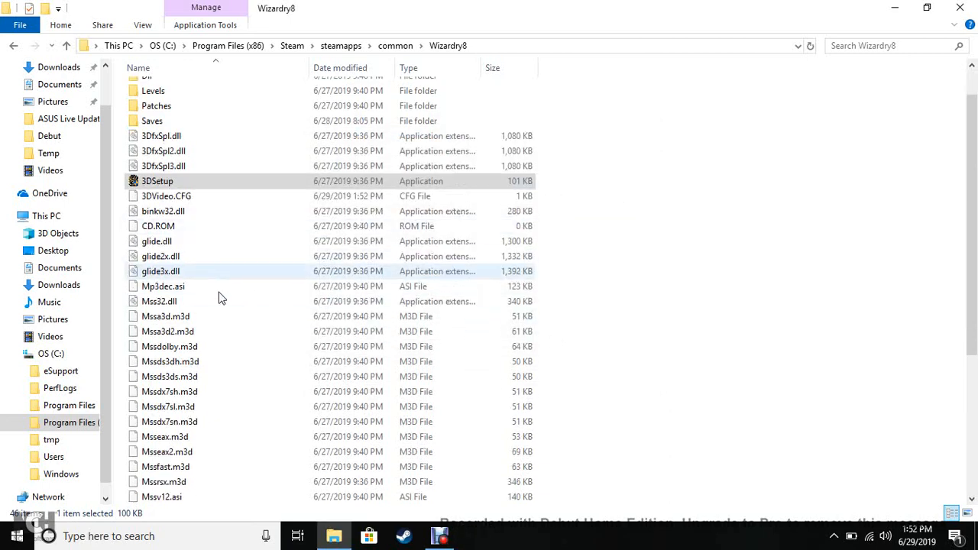
scroll(down, 3)
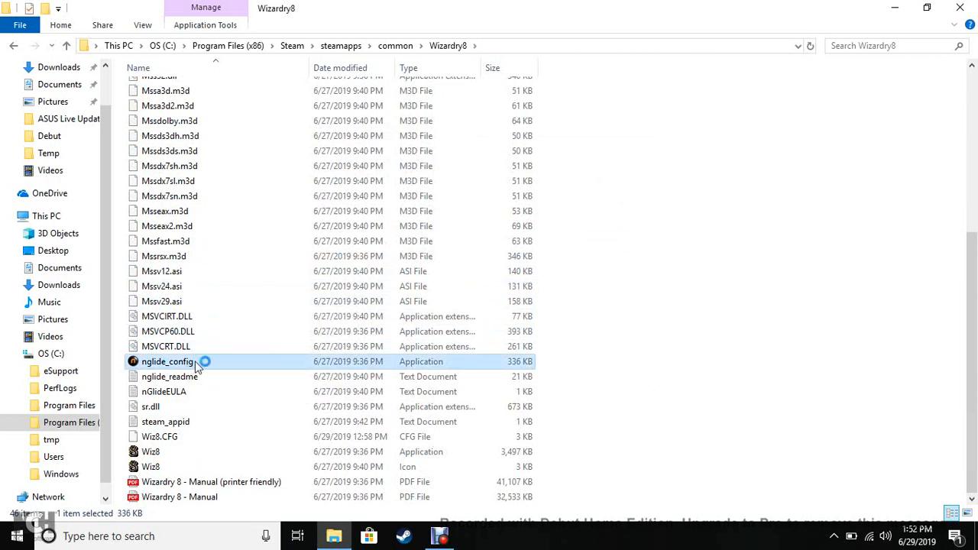
- Launch nglide_config and set 1280x720 resolution, fit-to-screen aspect ratio and 144 Hz refresh
double_click(168, 361)
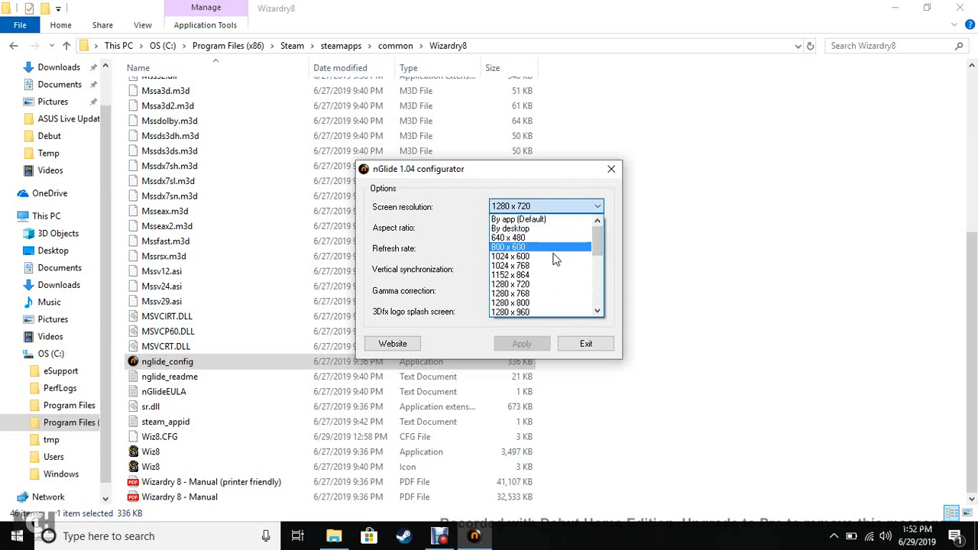
mouse_move(579, 247)
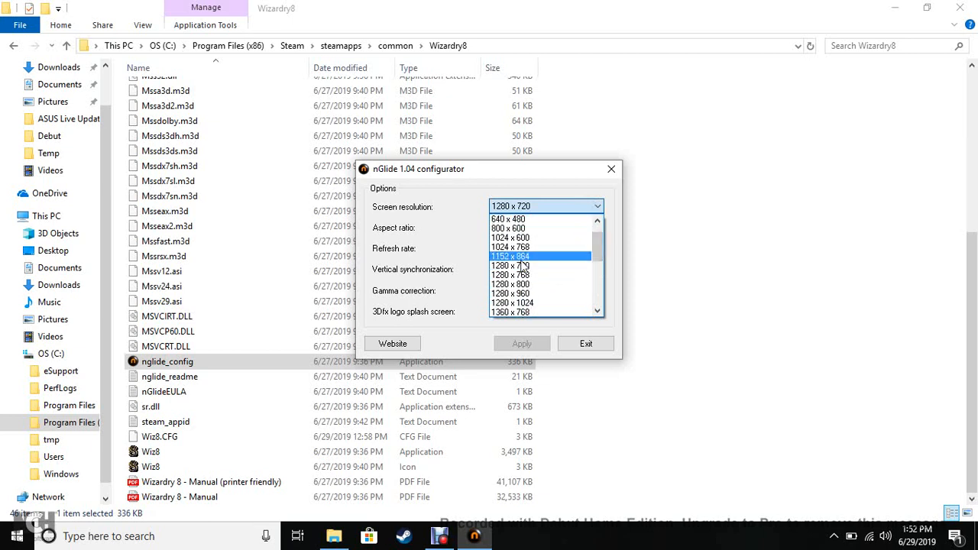
mouse_move(507, 220)
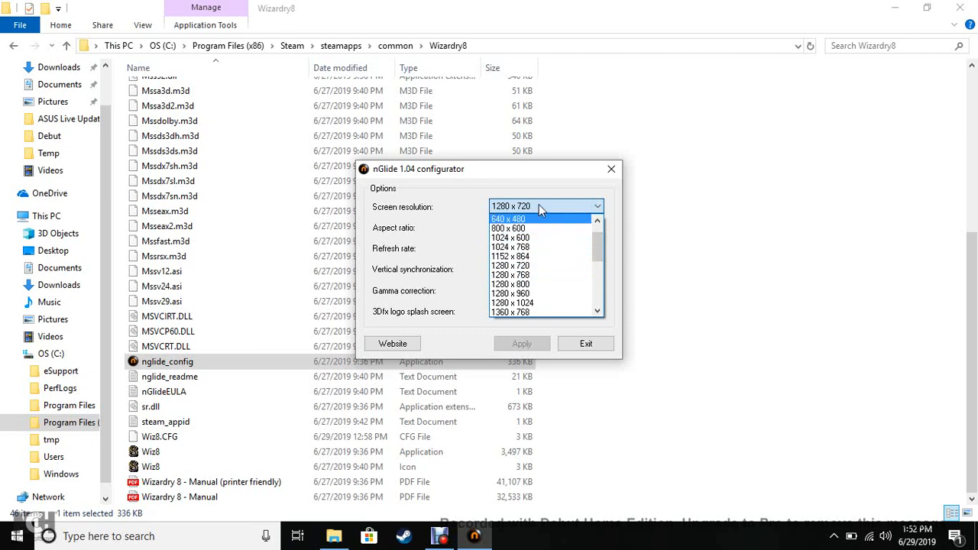
mouse_move(533, 208)
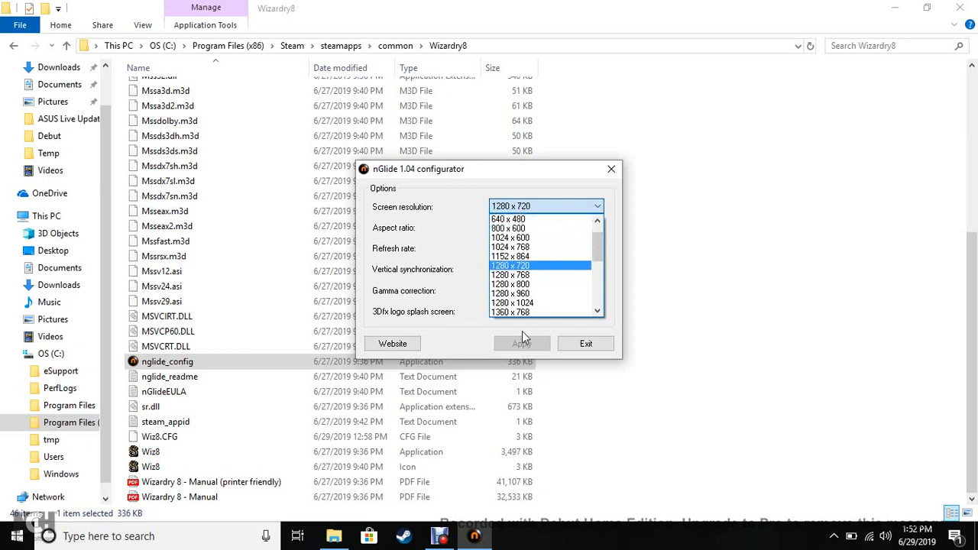
scroll(down, 3)
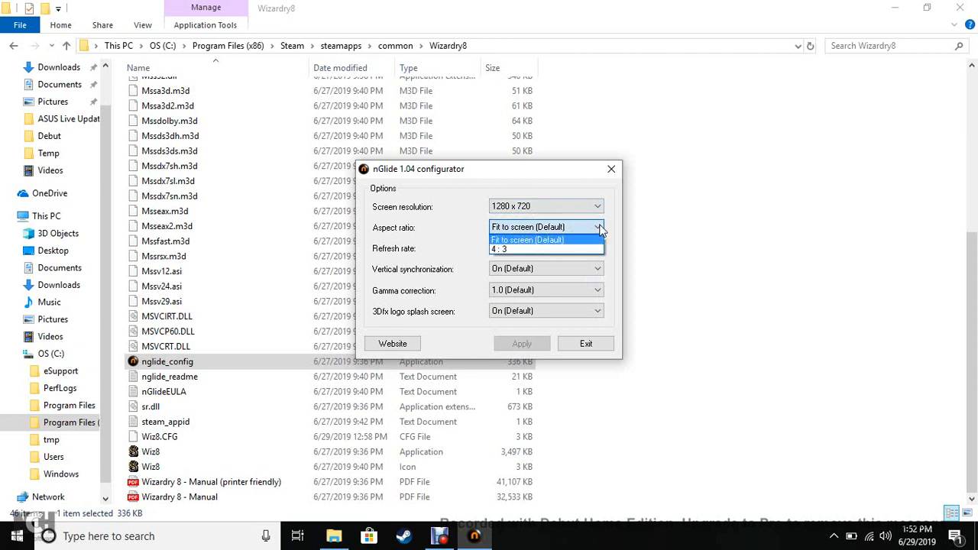
click(527, 226)
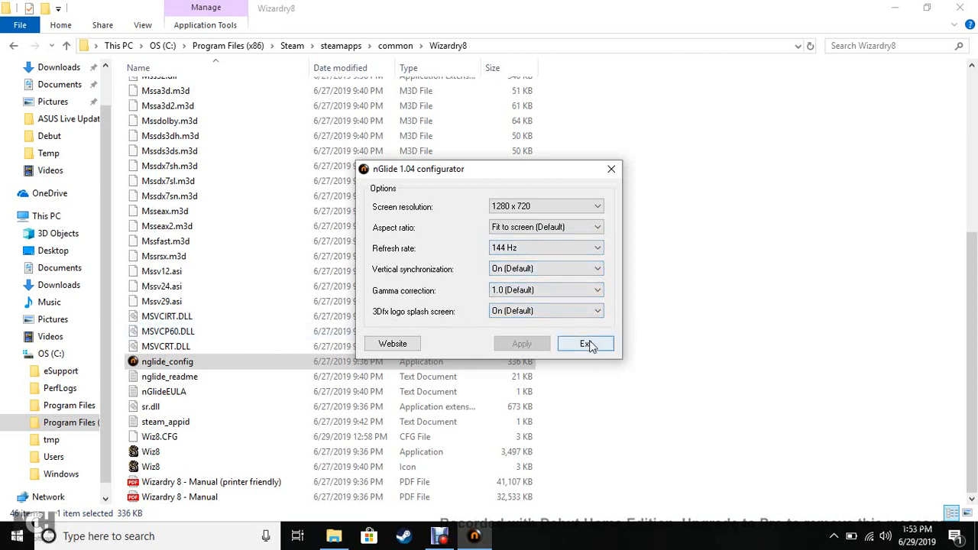
- Exit the nGlide configurator and select the Wiz8 application in the Wizardry8 folder
click(585, 342)
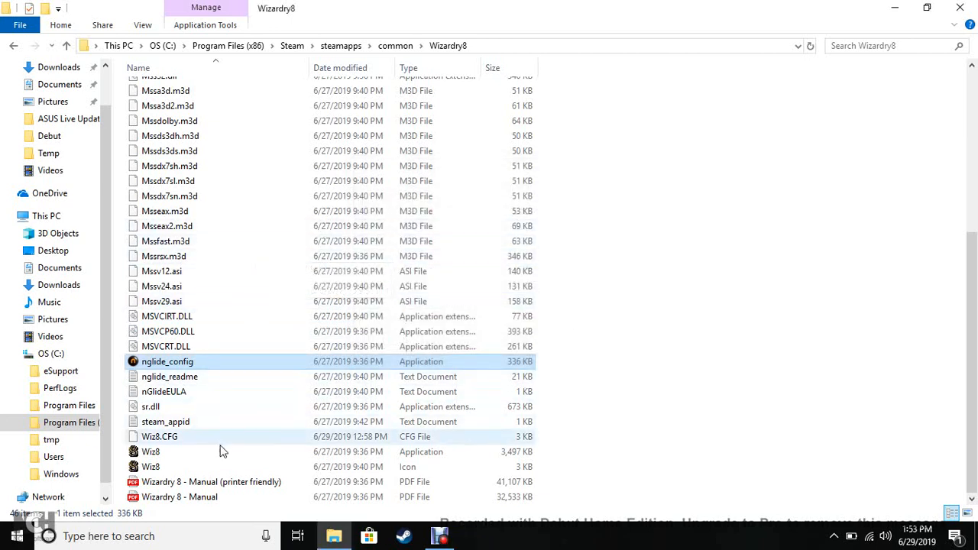
click(149, 453)
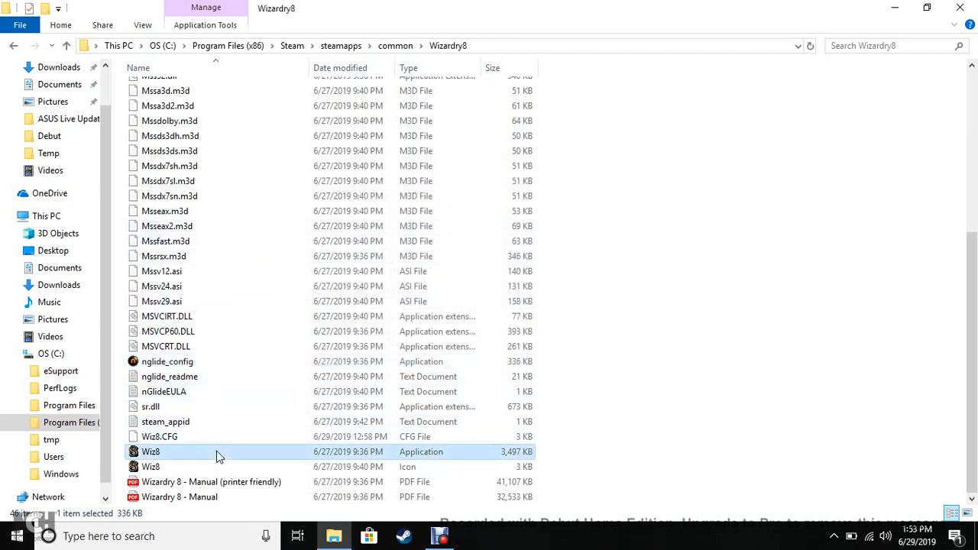
mouse_move(217, 455)
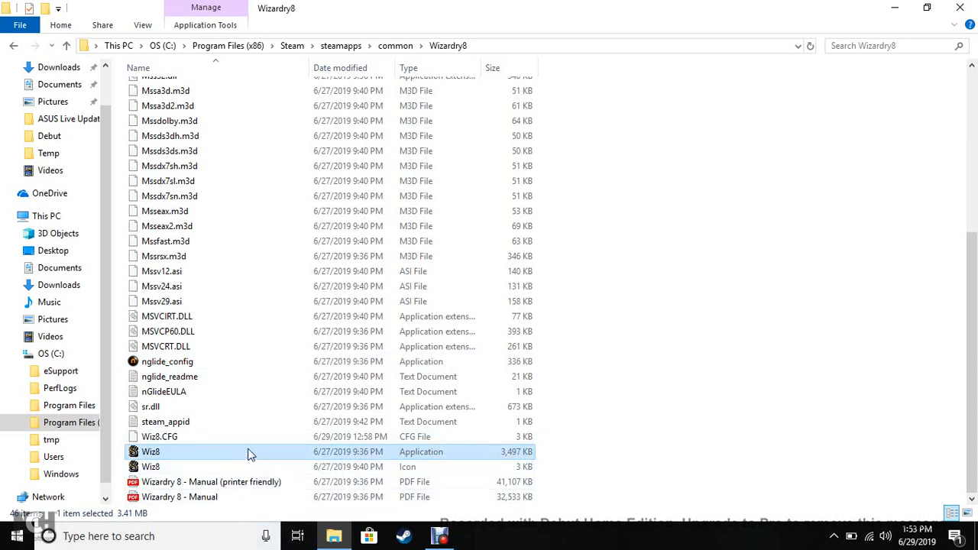
mouse_move(248, 456)
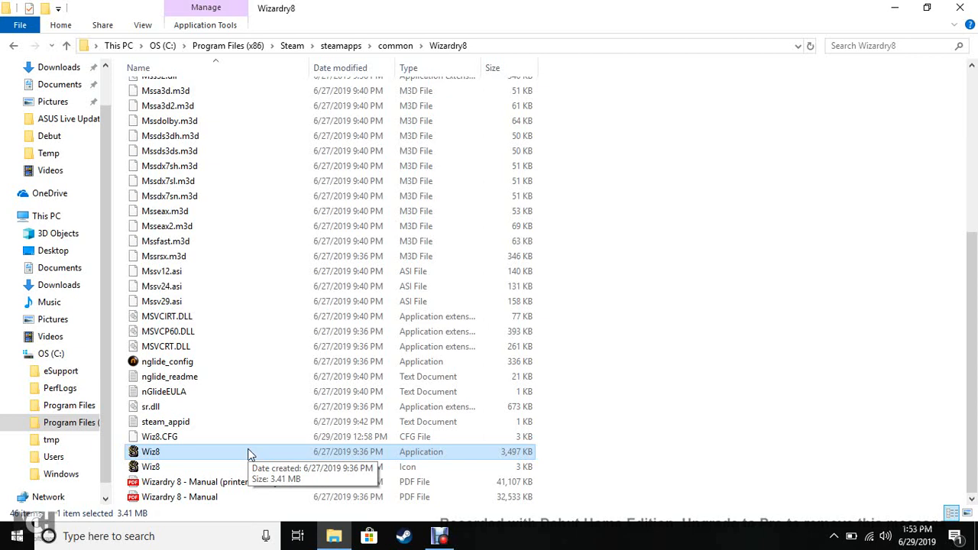
mouse_move(243, 457)
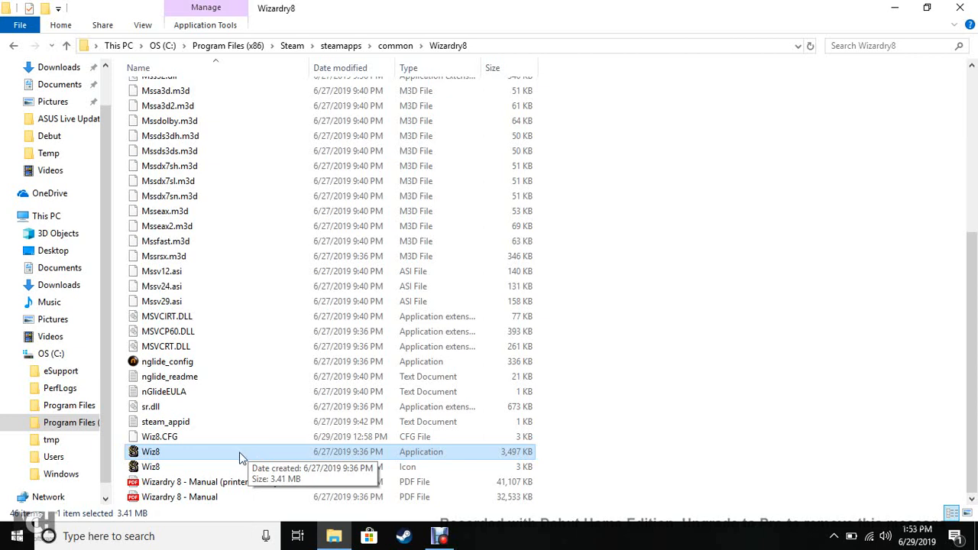